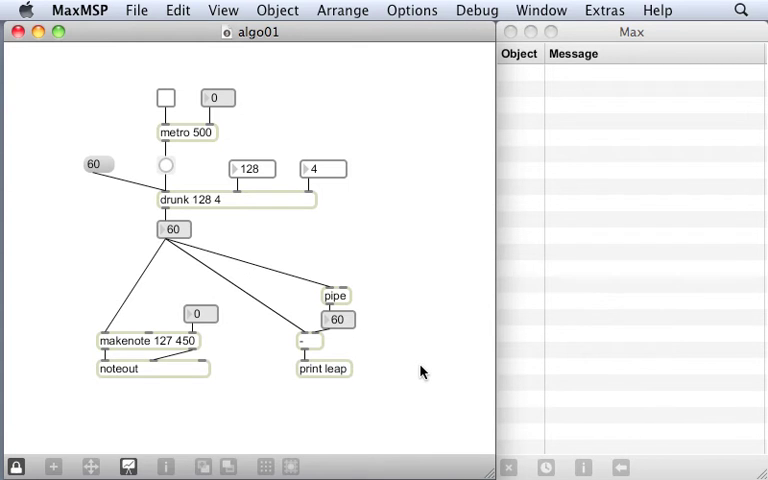
{"action": "mouse_move", "coordinate": [344, 188]}
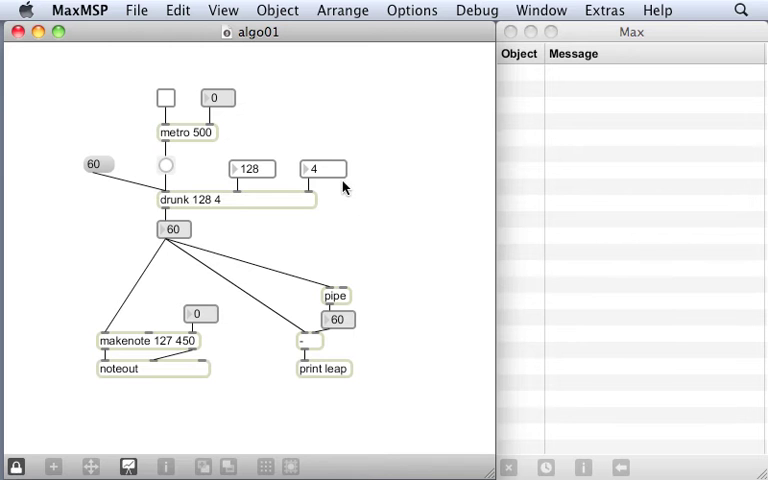
{"action": "mouse_move", "coordinate": [336, 204]}
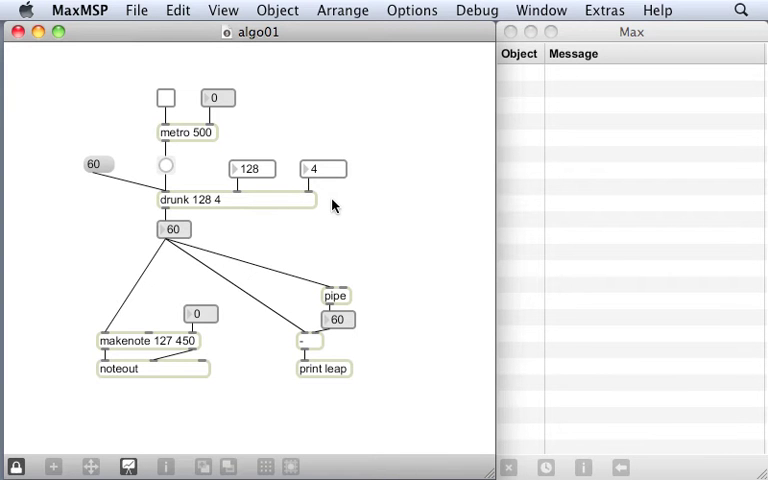
{"action": "mouse_move", "coordinate": [188, 240]}
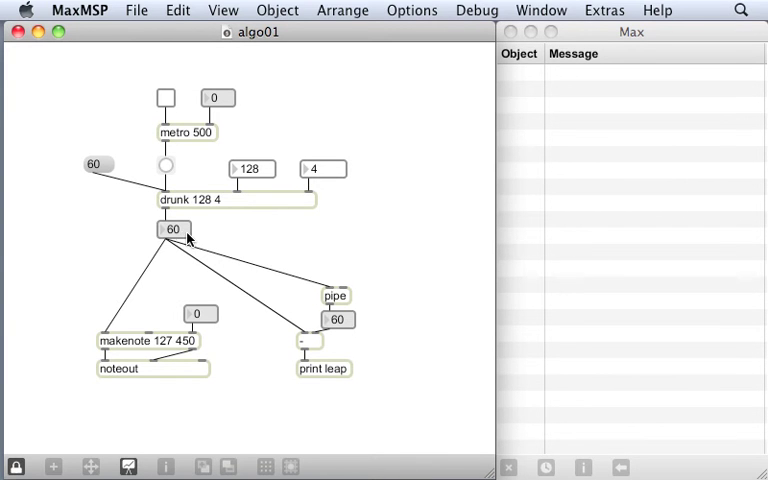
{"action": "mouse_move", "coordinate": [170, 164]}
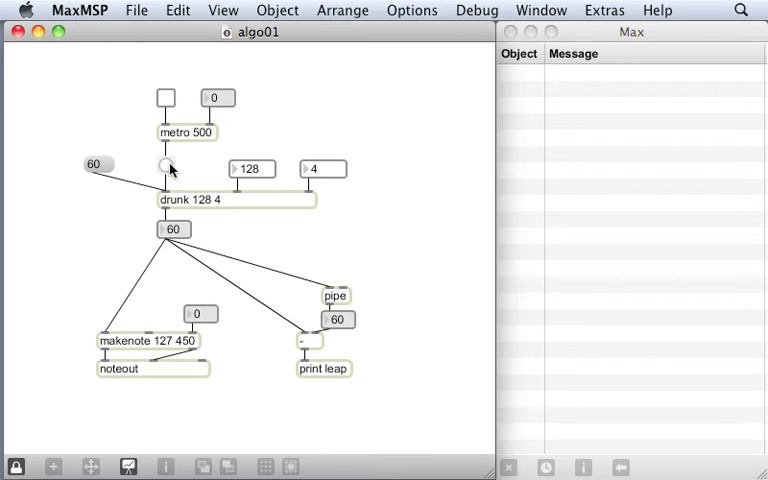
Bang drunk twice so new pitches appear and leap values print in the Max window
{"action": "left_click", "coordinate": [164, 164]}
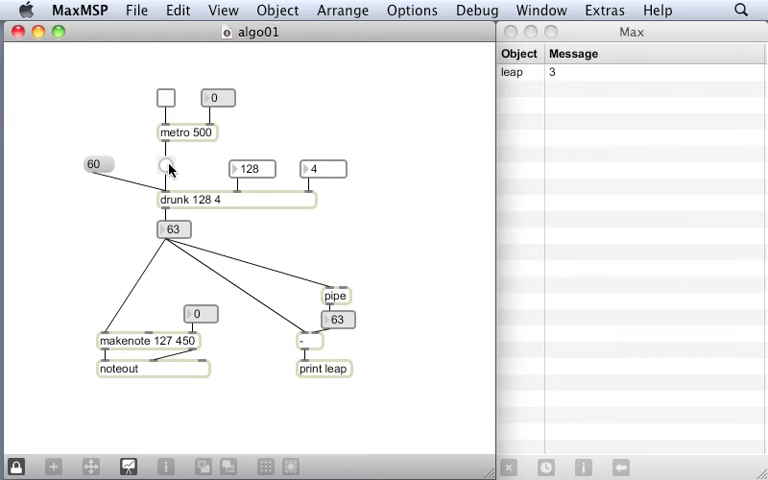
{"action": "left_click", "coordinate": [164, 164]}
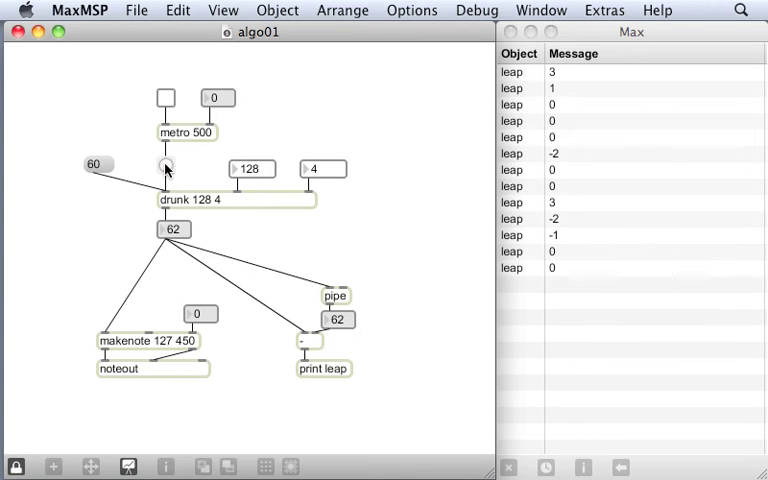
{"action": "mouse_move", "coordinate": [612, 84]}
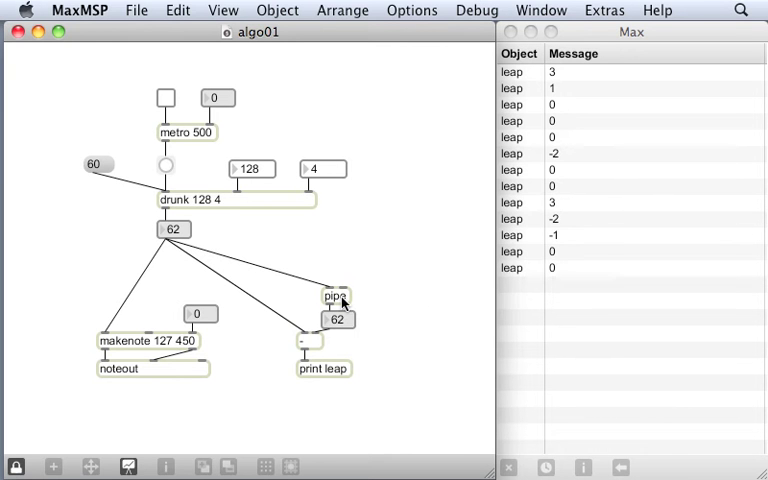
{"action": "mouse_move", "coordinate": [560, 204]}
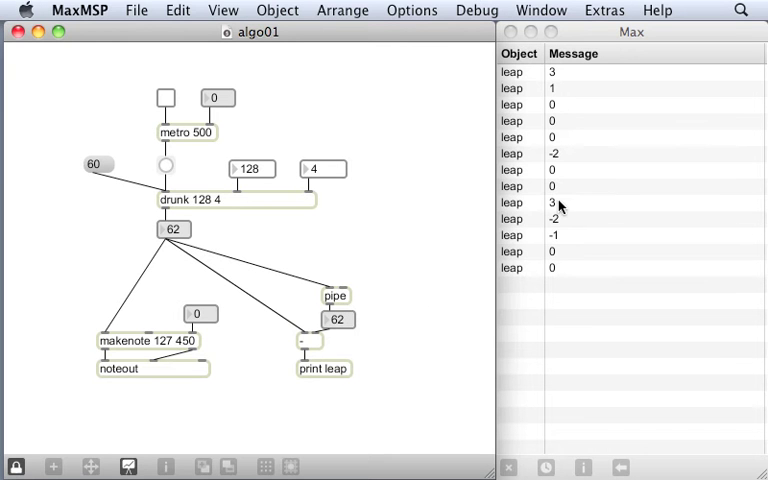
{"action": "mouse_move", "coordinate": [392, 252]}
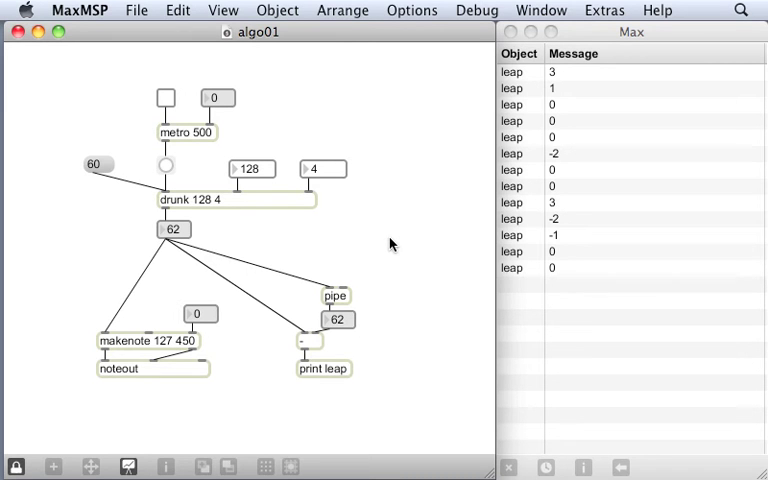
{"action": "mouse_move", "coordinate": [314, 244]}
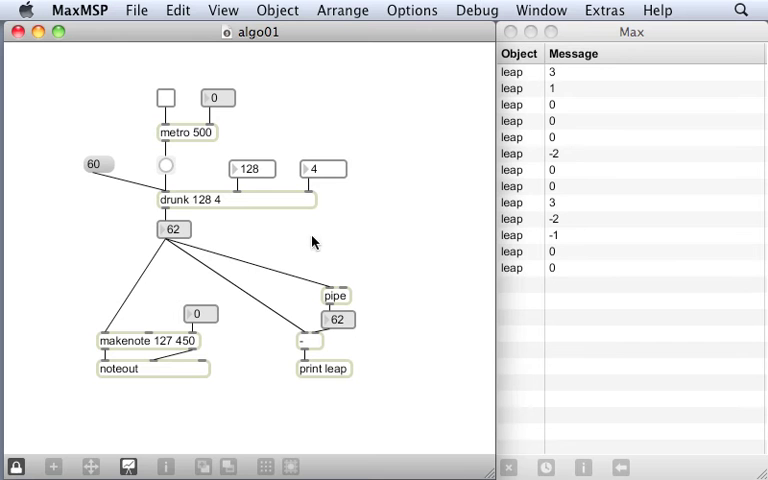
{"action": "mouse_move", "coordinate": [350, 258]}
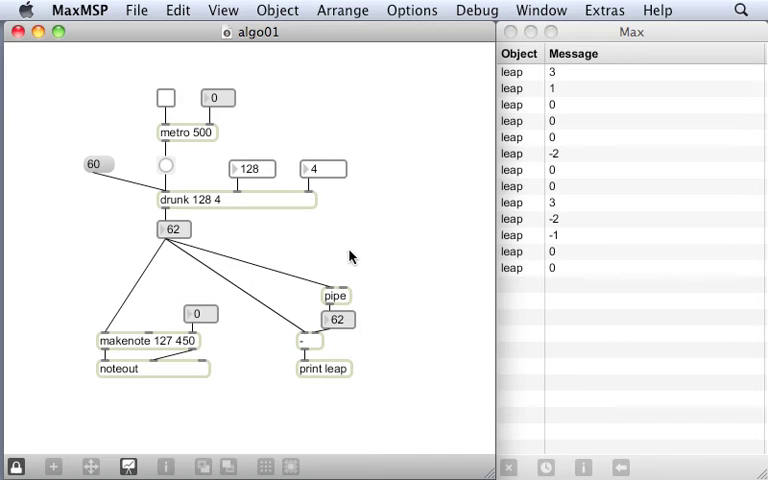
{"action": "mouse_move", "coordinate": [224, 200]}
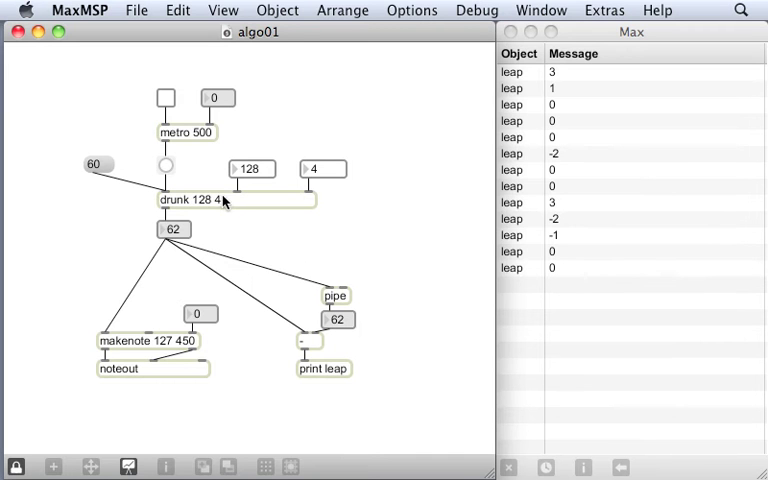
{"action": "mouse_move", "coordinate": [234, 224]}
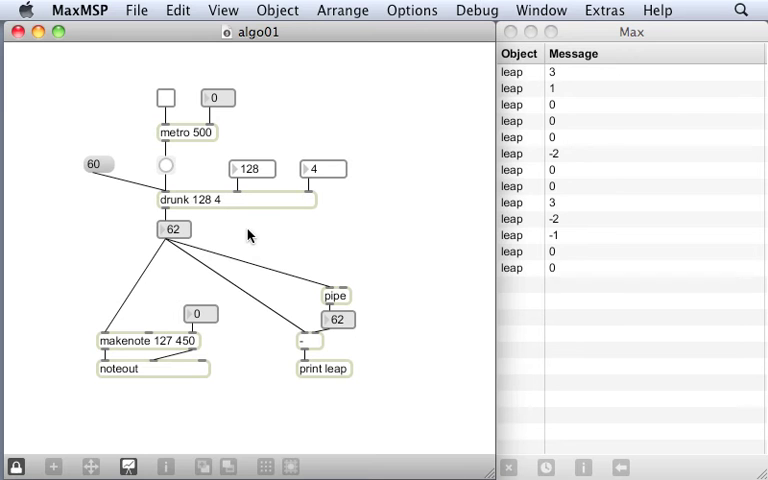
{"action": "mouse_move", "coordinate": [284, 200]}
{"action": "type", "text": "20"}
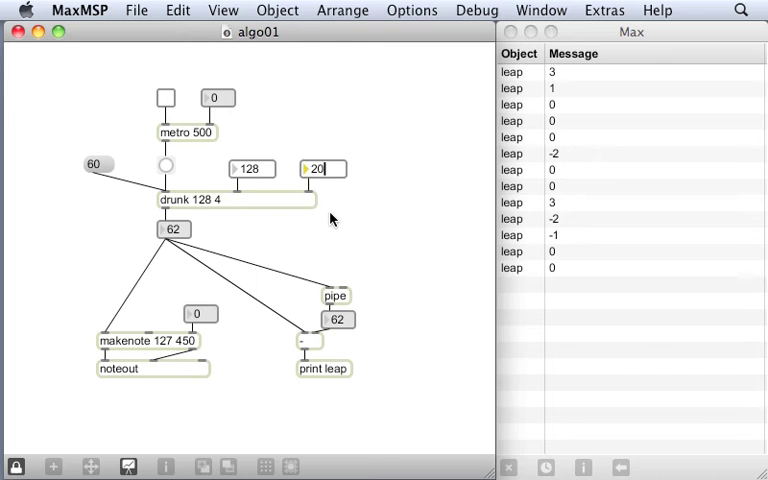
Send the 20 step message to drunk and bang it, logging large leaps like -75 and 49
{"action": "left_click", "coordinate": [168, 164]}
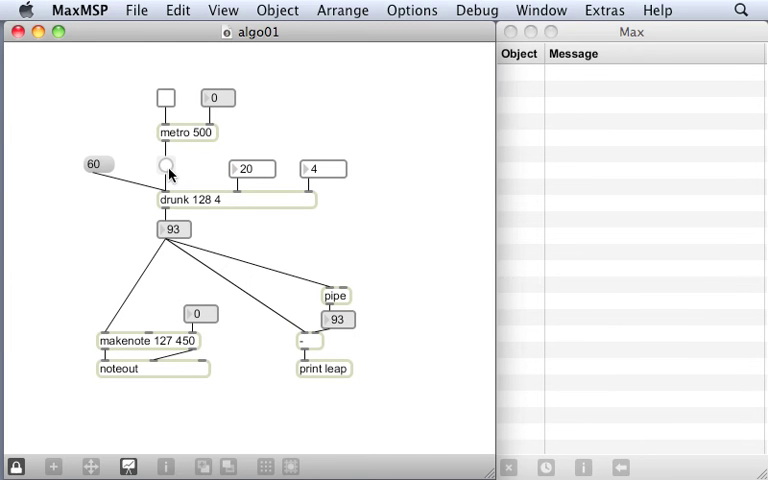
{"action": "left_click", "coordinate": [166, 164]}
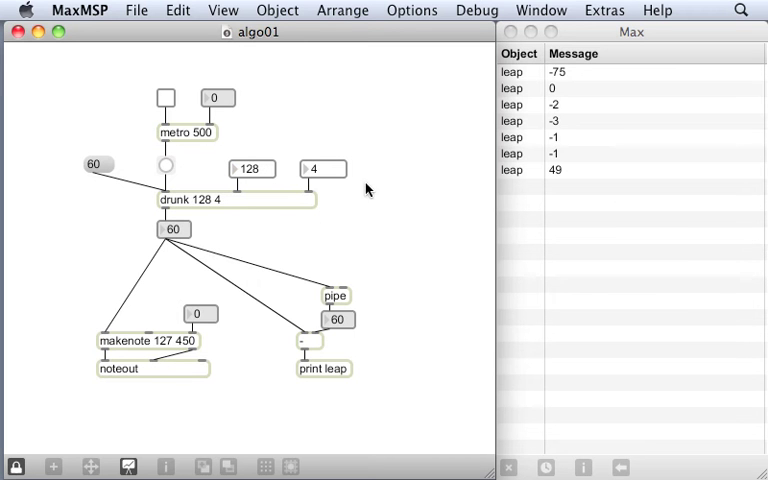
{"action": "mouse_move", "coordinate": [388, 216]}
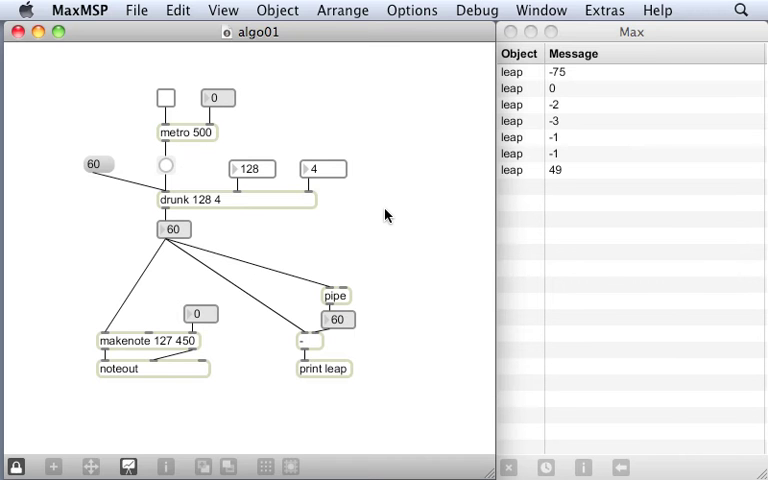
{"action": "mouse_move", "coordinate": [258, 160]}
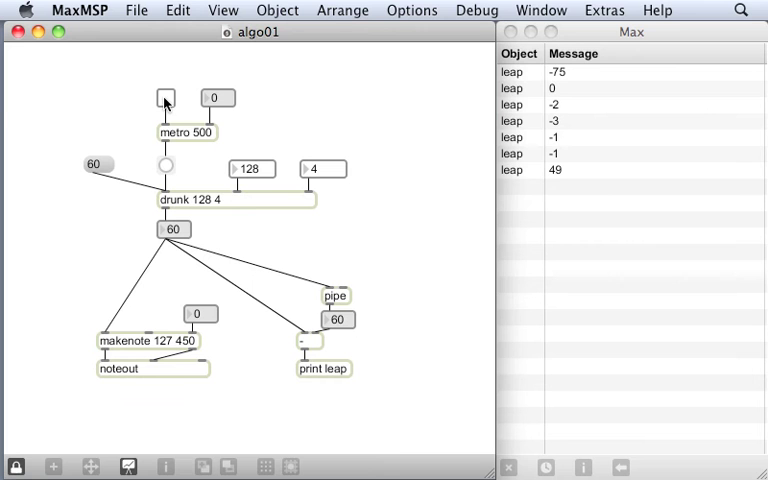
Toggle metro 500 on so the walk plays and logs small leaps, then toggle it off
{"action": "left_click", "coordinate": [164, 96]}
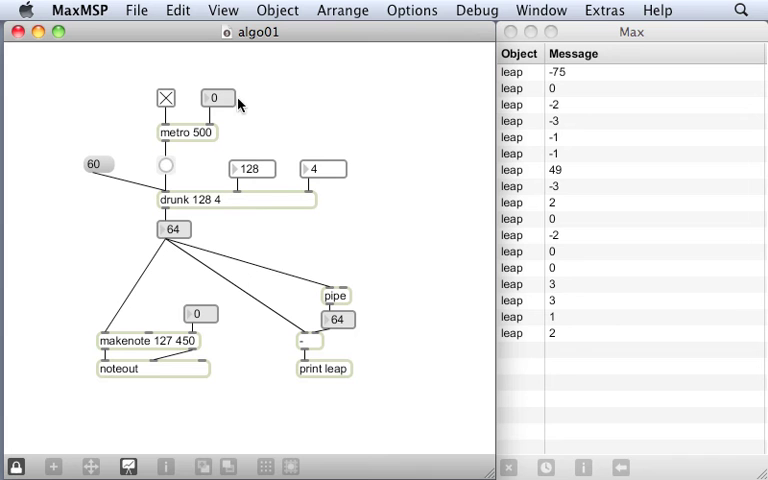
{"action": "left_click", "coordinate": [164, 96]}
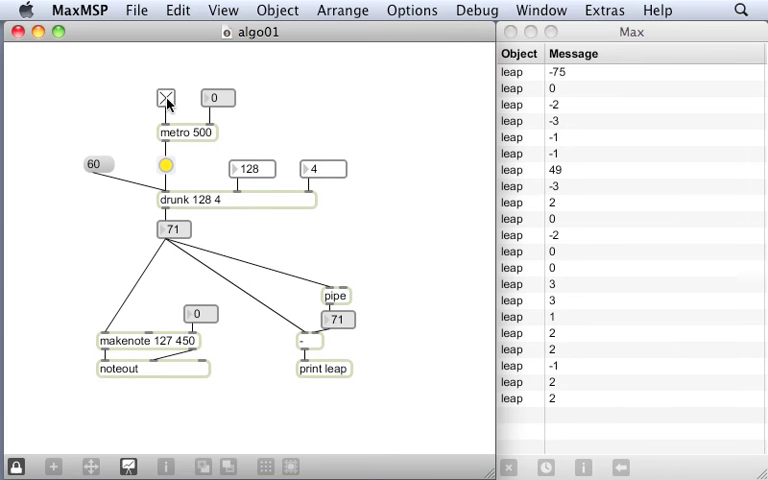
{"action": "left_click", "coordinate": [166, 96]}
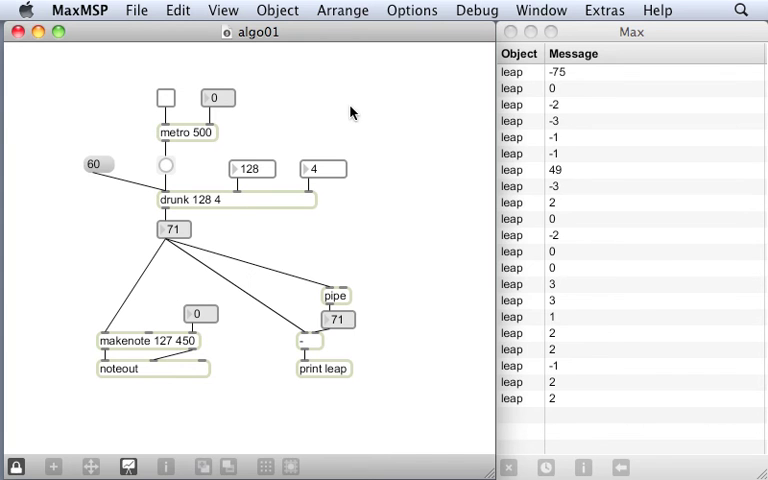
{"action": "mouse_move", "coordinate": [216, 144]}
{"action": "type", "text": "250"}
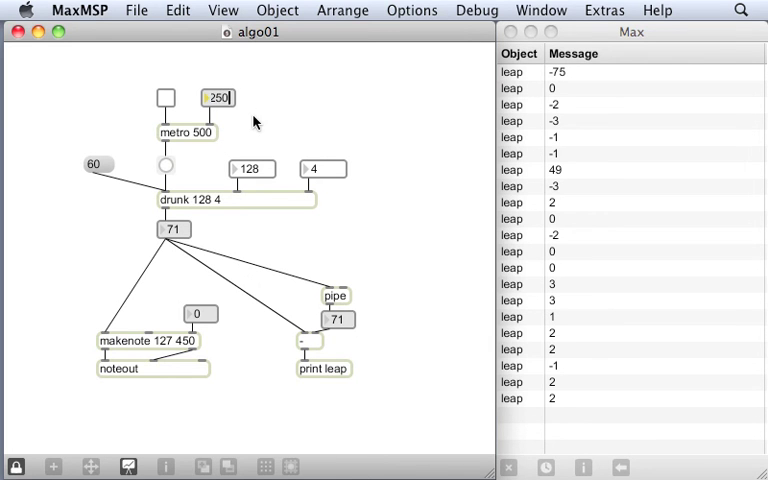
Run the metronome at 250 ms then 300 ms, before returning the interval to 500 and stopping
{"action": "left_click", "coordinate": [168, 96]}
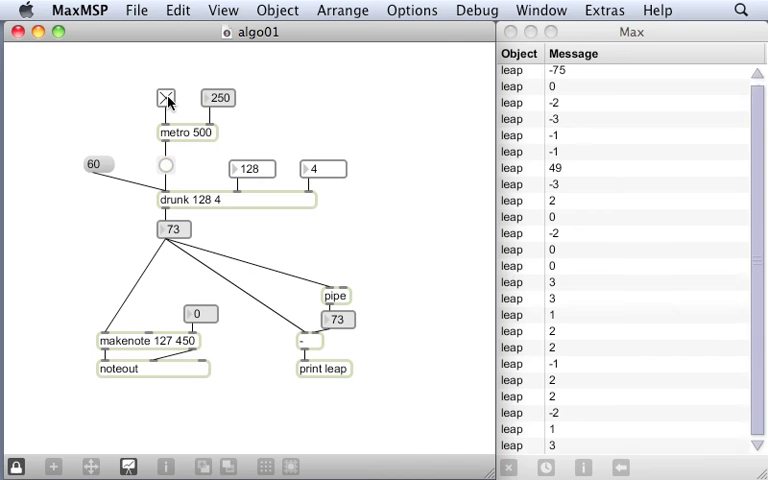
{"action": "left_click", "coordinate": [164, 96]}
{"action": "type", "text": "500"}
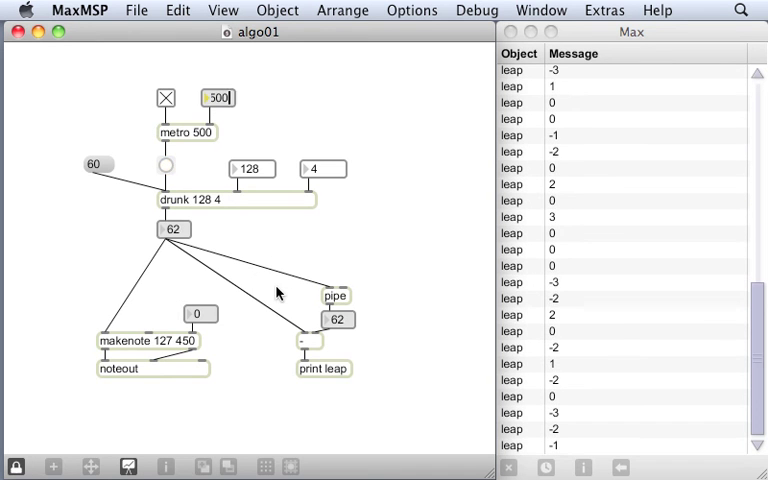
{"action": "left_click", "coordinate": [164, 96]}
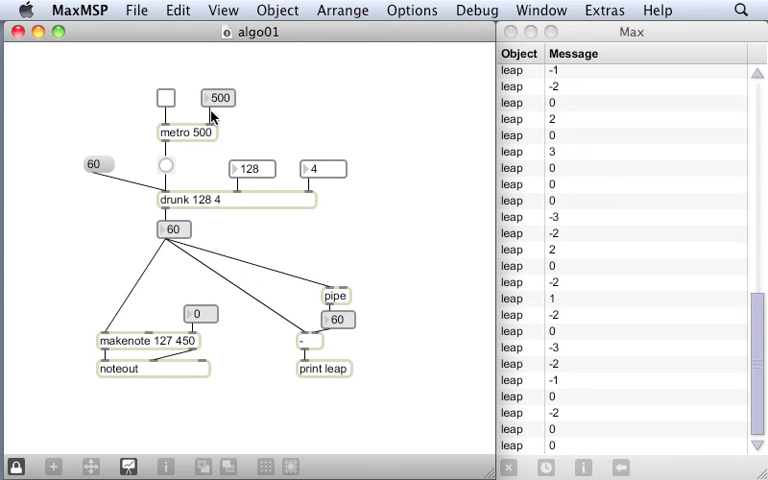
{"action": "mouse_move", "coordinate": [208, 140]}
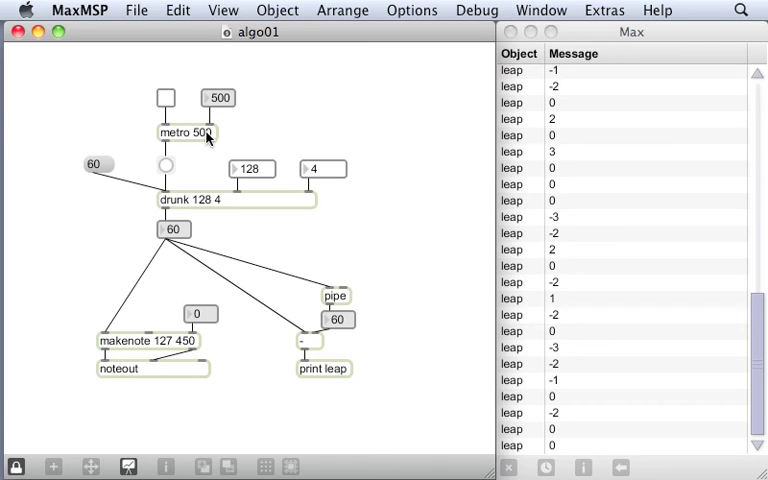
{"action": "mouse_move", "coordinate": [204, 168]}
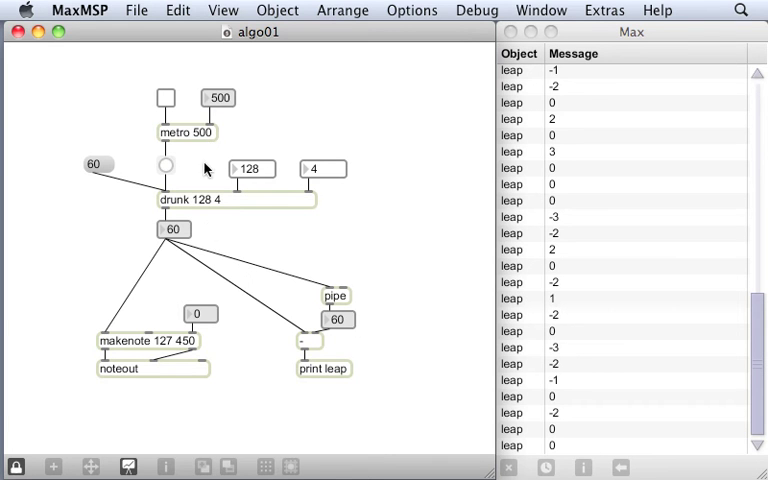
{"action": "mouse_move", "coordinate": [200, 212]}
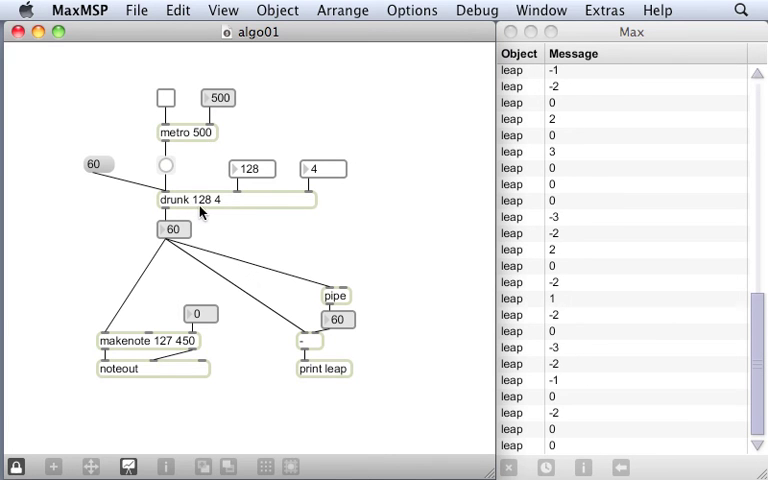
{"action": "mouse_move", "coordinate": [334, 400]}
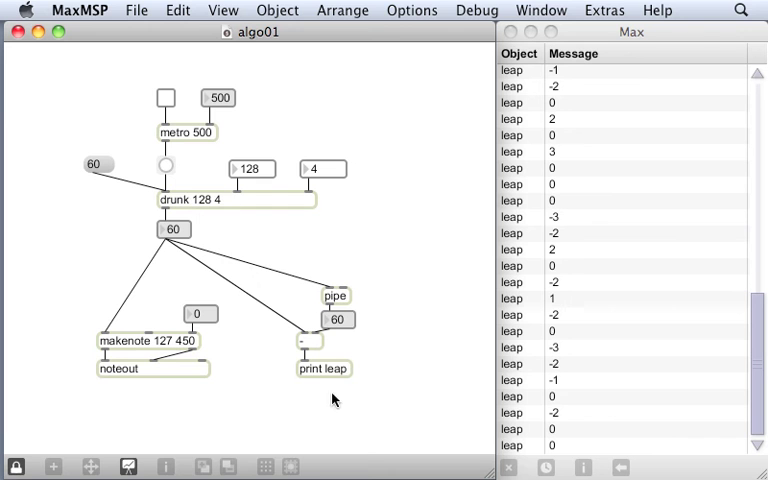
{"action": "mouse_move", "coordinate": [334, 384]}
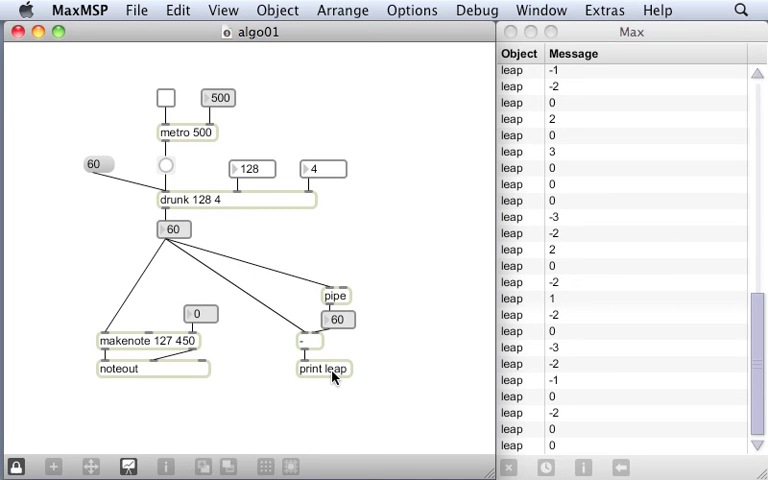
{"action": "mouse_move", "coordinate": [528, 138]}
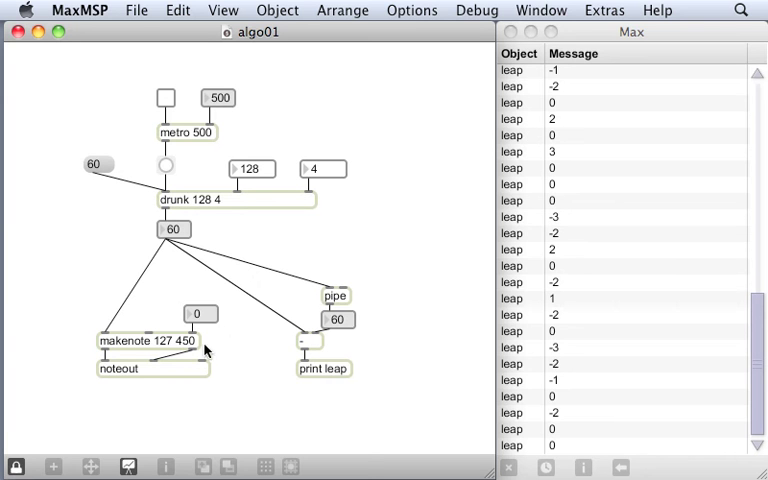
{"action": "mouse_move", "coordinate": [190, 344]}
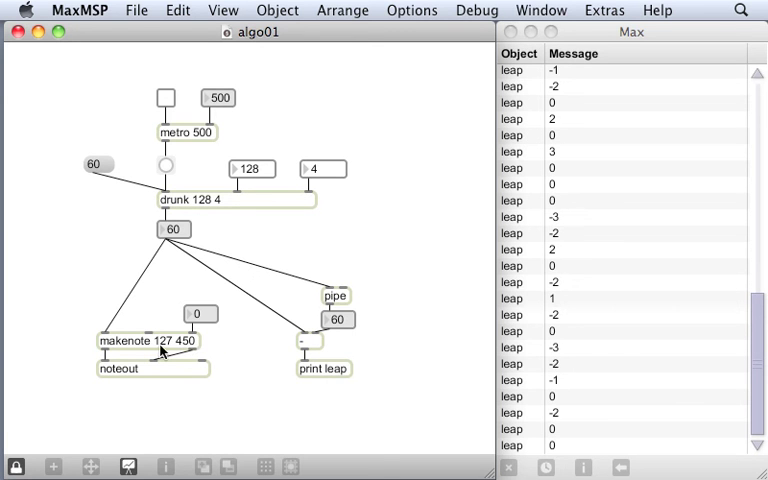
{"action": "mouse_move", "coordinate": [220, 350]}
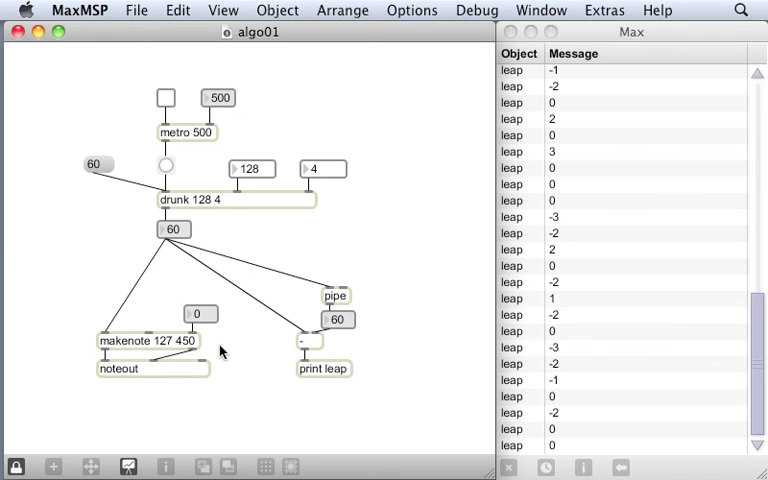
Play the walk with metro at 200 ms and makenote duration 450, toggling it on and off
{"action": "left_click", "coordinate": [164, 98]}
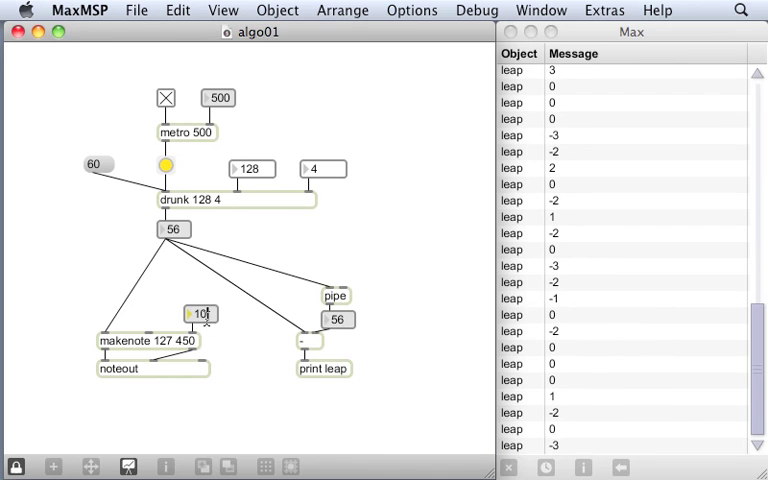
{"action": "left_click", "coordinate": [164, 98]}
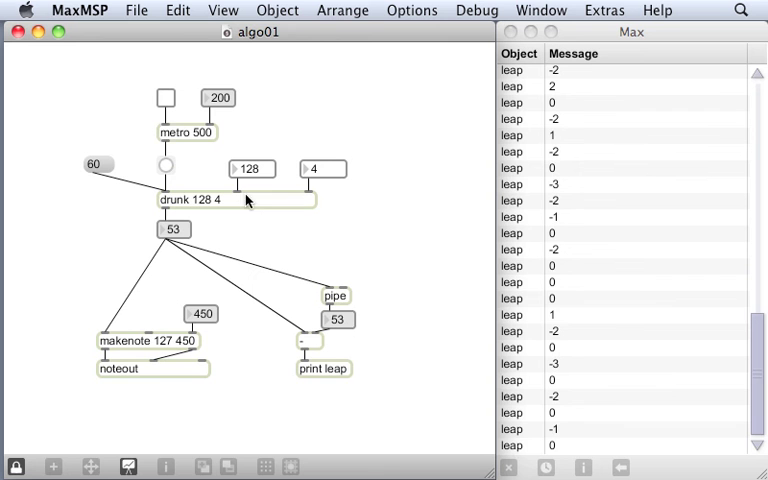
{"action": "left_click", "coordinate": [166, 98]}
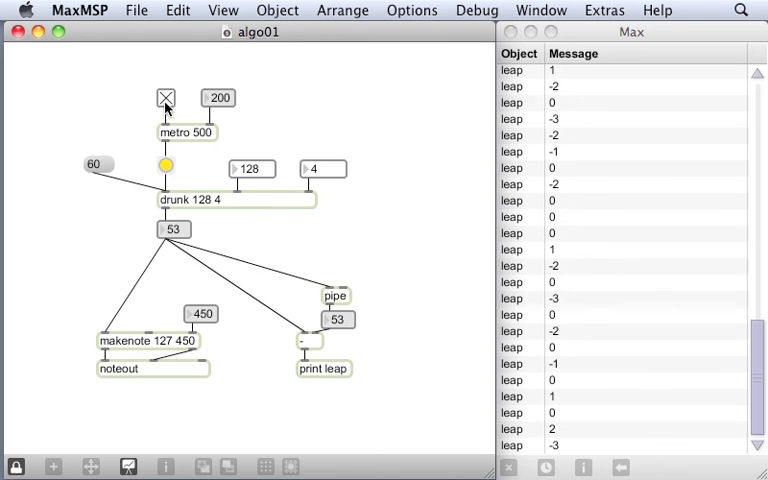
{"action": "left_click", "coordinate": [164, 96]}
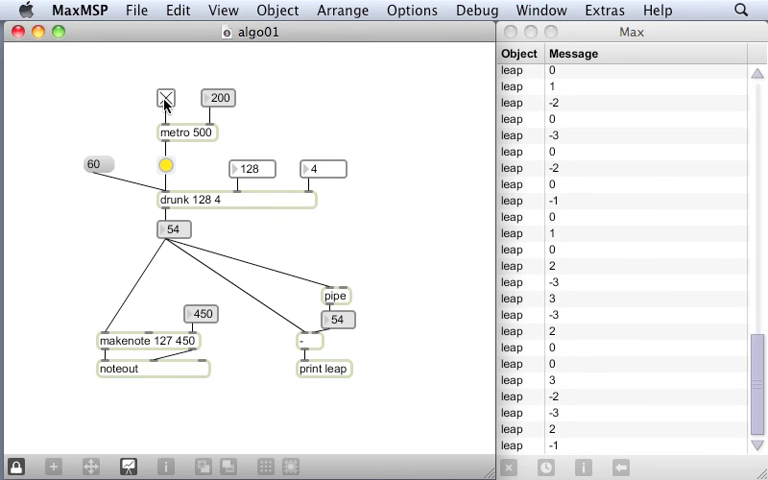
{"action": "left_click", "coordinate": [164, 98]}
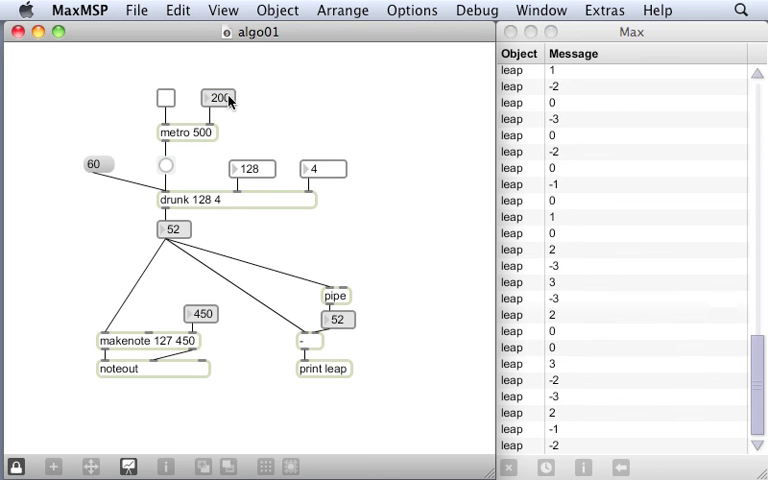
{"action": "mouse_move", "coordinate": [240, 110]}
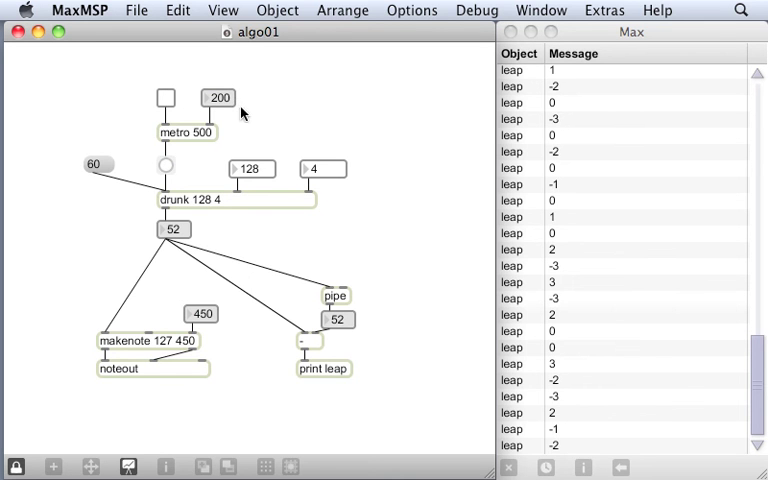
{"action": "mouse_move", "coordinate": [216, 320]}
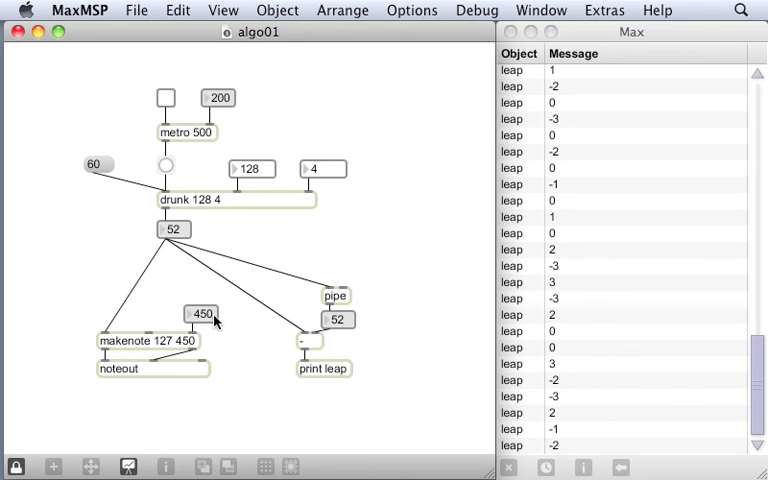
{"action": "mouse_move", "coordinate": [240, 316]}
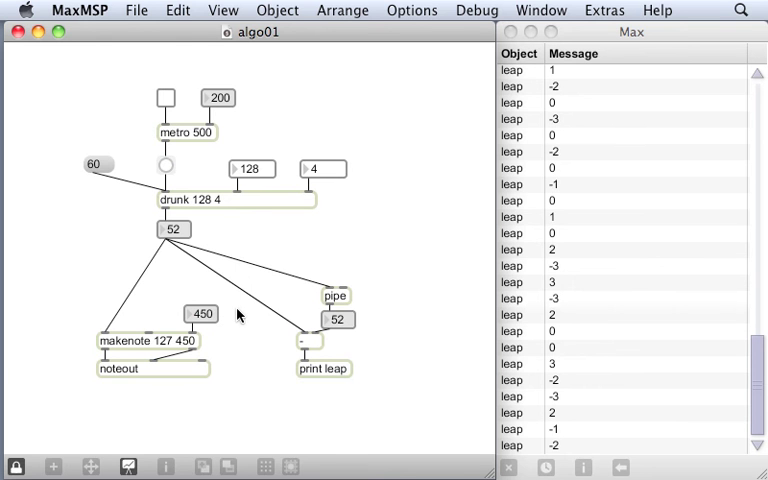
Unlock the patch with cmd+e to add the [- 20] object between interval and duration boxes
{"action": "key", "text": "cmd+e"}
{"action": "type", "text": "- 20"}
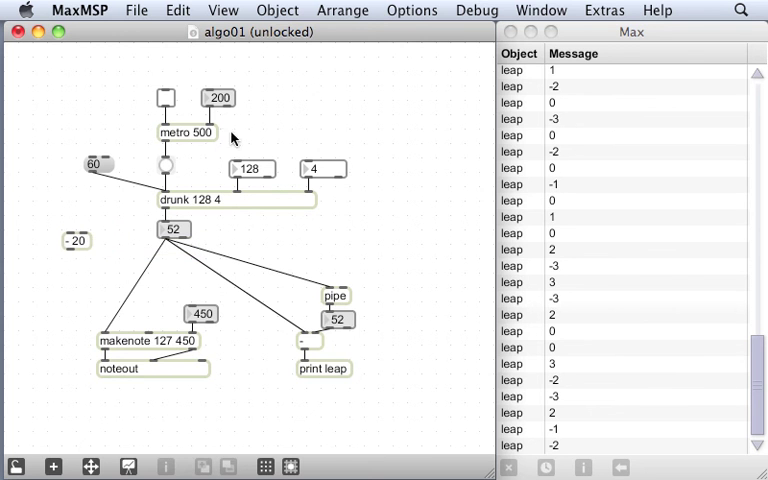
{"action": "mouse_move", "coordinate": [72, 228]}
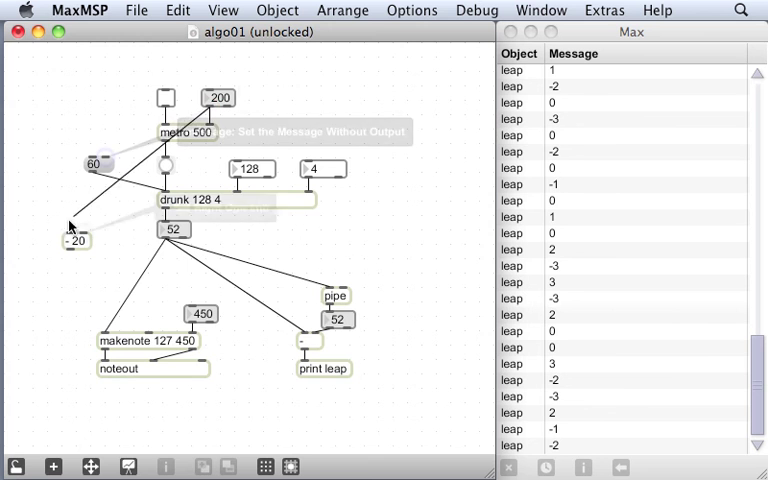
{"action": "mouse_move", "coordinate": [76, 240]}
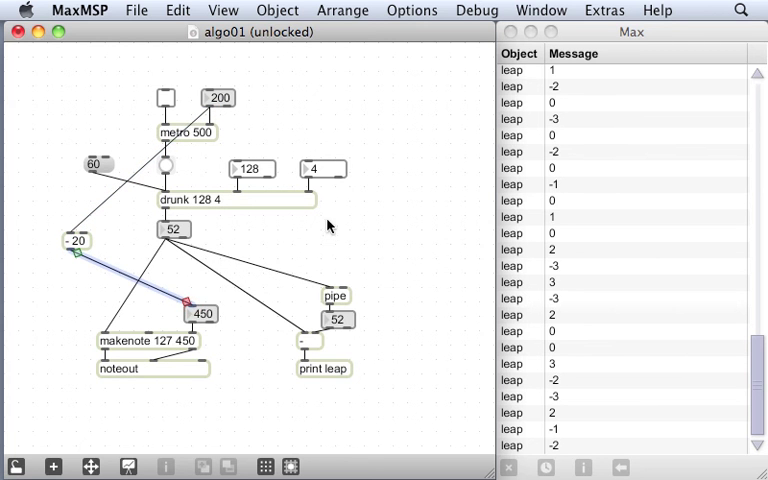
{"action": "mouse_move", "coordinate": [320, 238]}
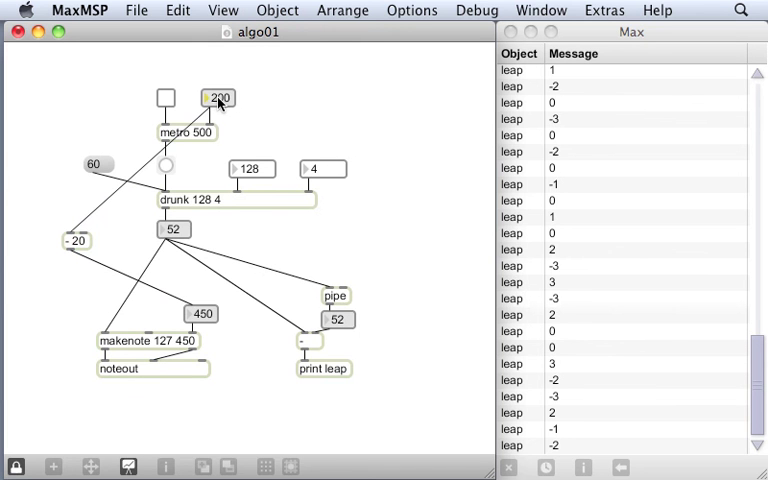
Drag the metro interval box to 296 so the duration box follows at 276
{"action": "left_click", "coordinate": [164, 96]}
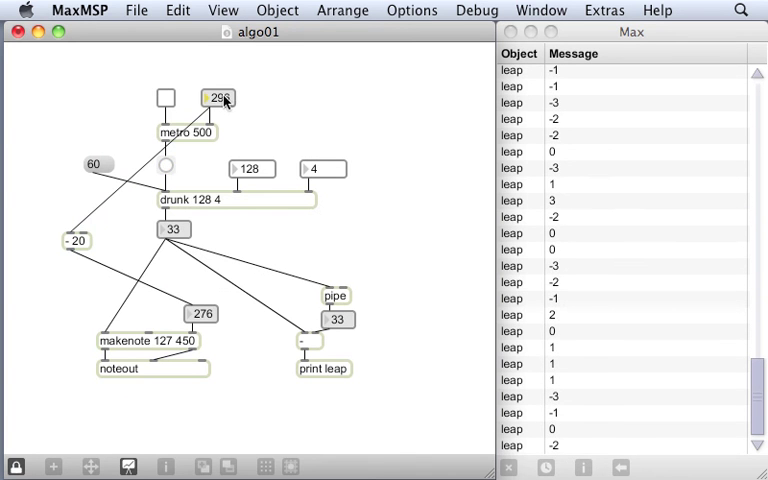
{"action": "mouse_move", "coordinate": [212, 324]}
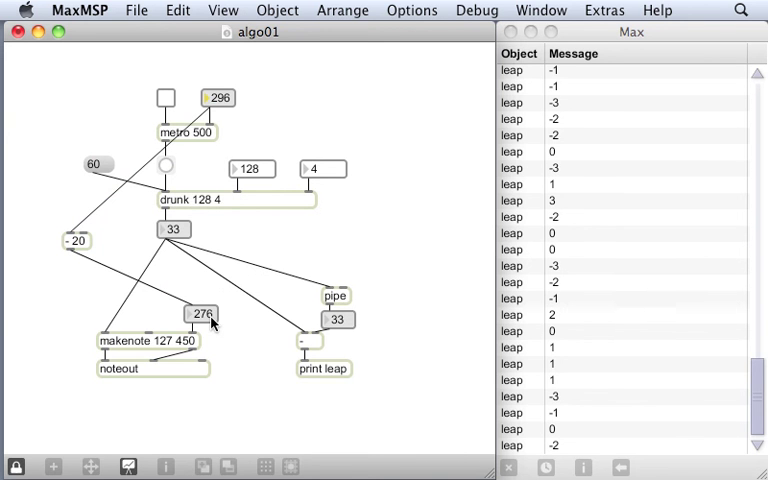
{"action": "mouse_move", "coordinate": [232, 322]}
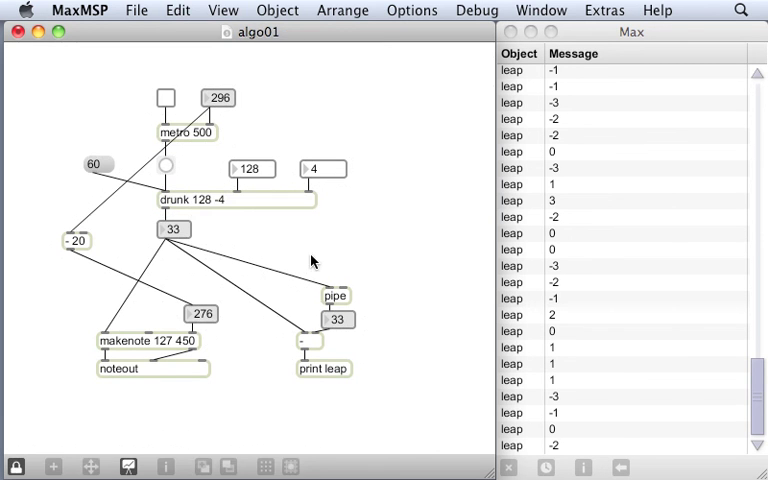
Confirm drunk 128 -4, then start the melody at a 200 ms interval with duration 180
{"action": "left_click", "coordinate": [164, 164]}
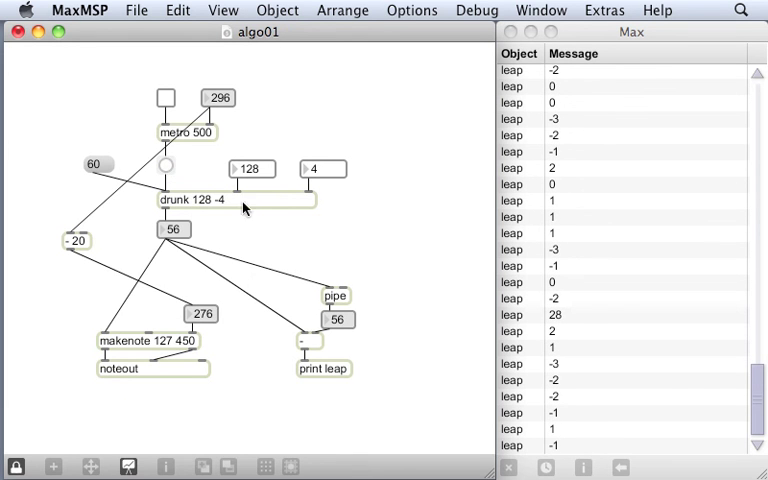
{"action": "mouse_move", "coordinate": [284, 224]}
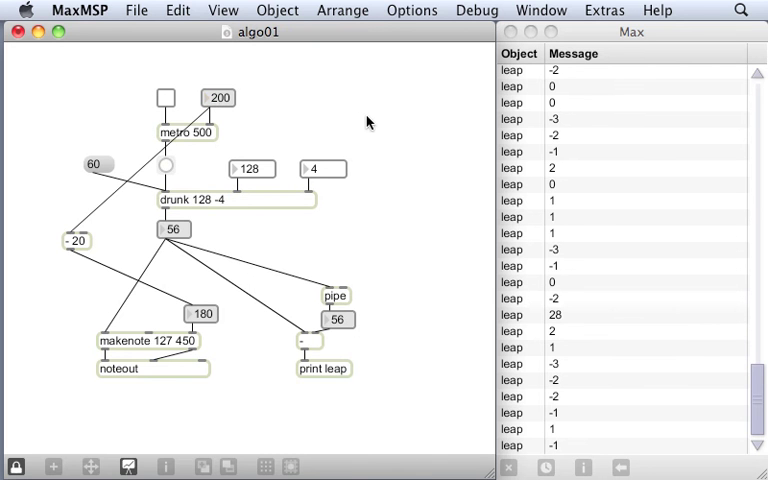
{"action": "left_click", "coordinate": [164, 98]}
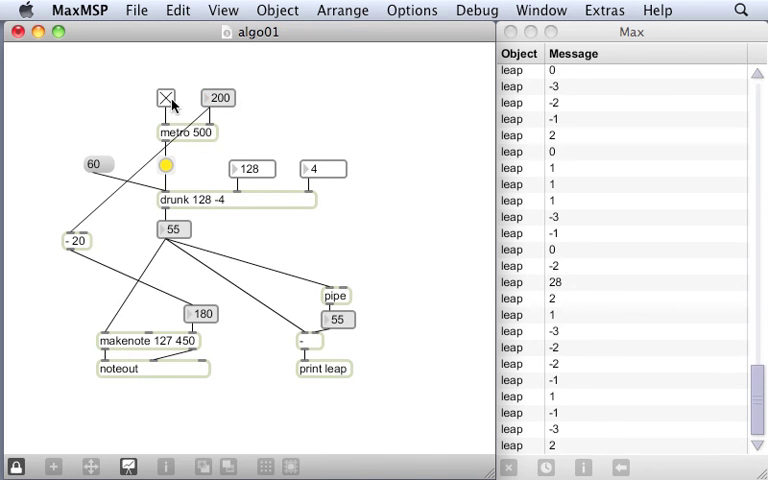
{"action": "left_click", "coordinate": [220, 98]}
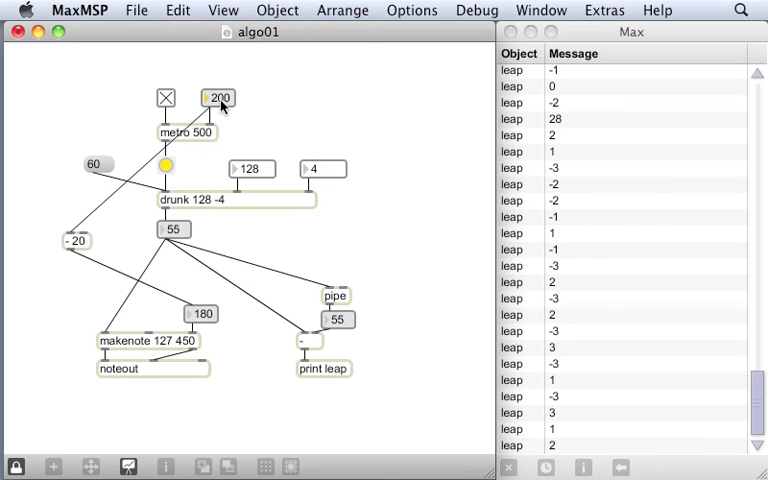